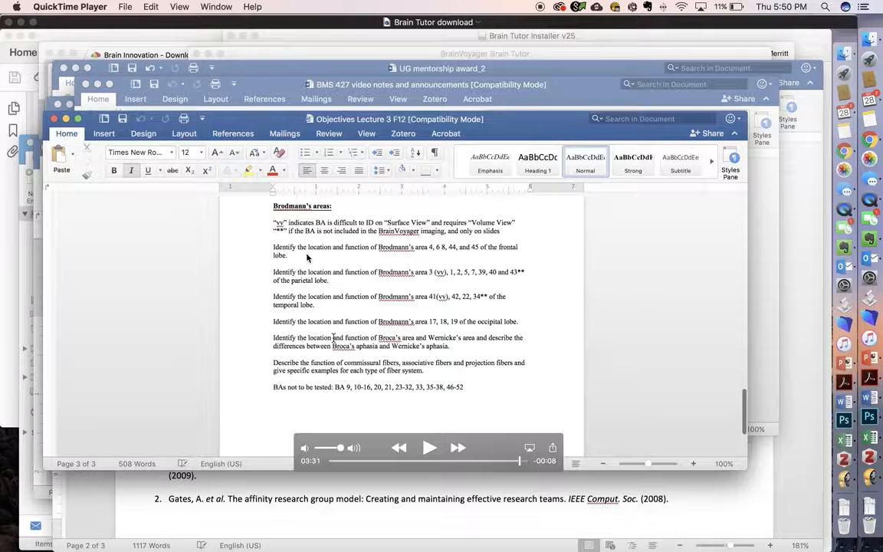
pyautogui.moveTo(419, 258)
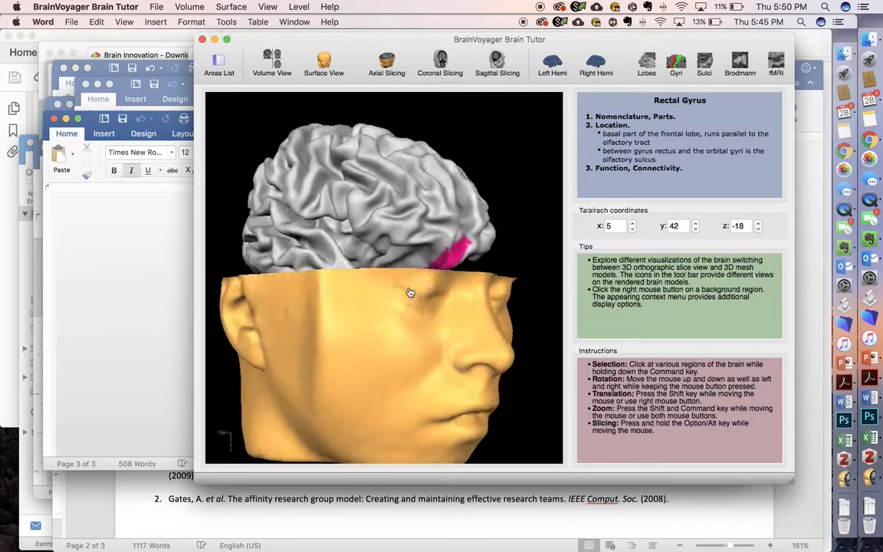
# Rotate the head to a side profile and open the Areas List of gyri and lobes.
pyautogui.moveTo(411, 292); pyautogui.dragTo(419, 301)
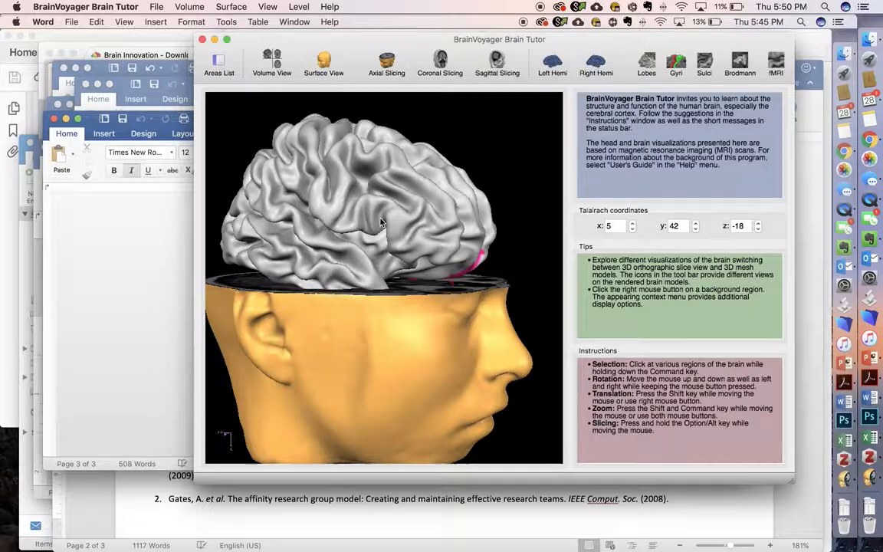
pyautogui.click(220, 64)
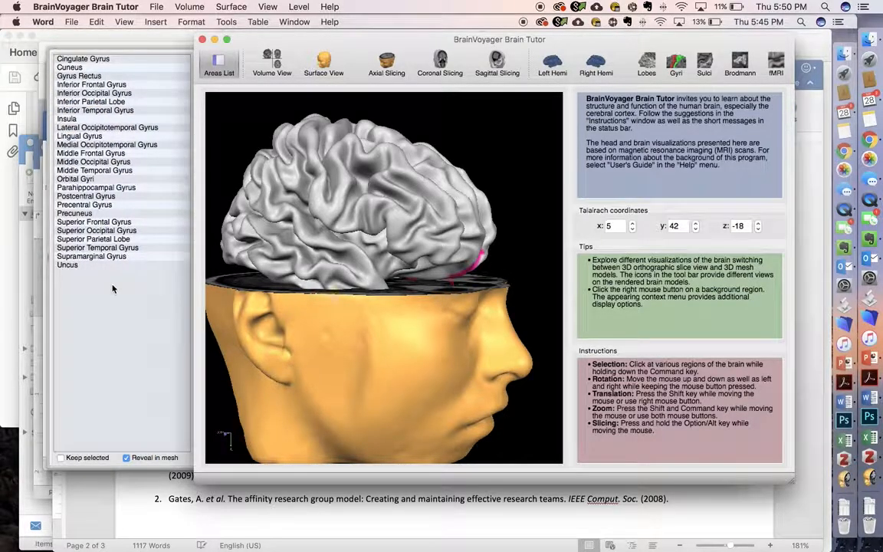
pyautogui.moveTo(495, 132)
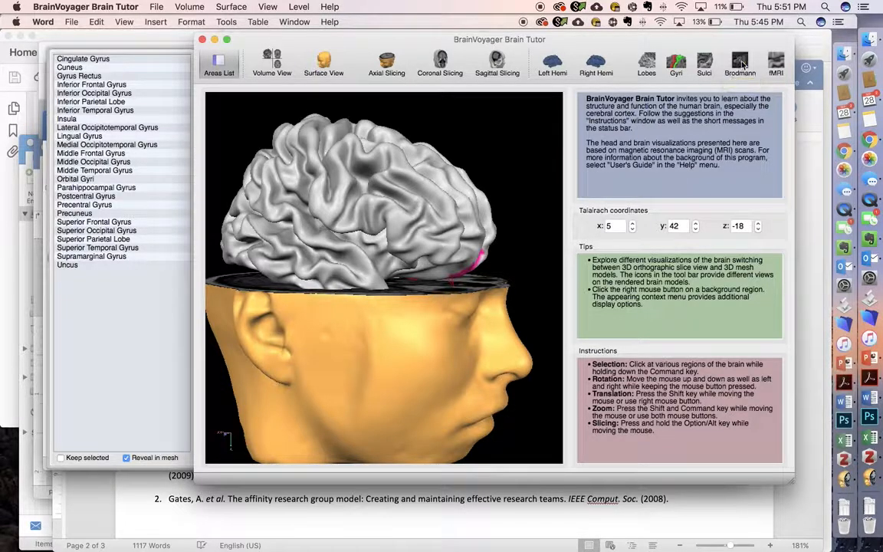
# Switch the area list to Brodmann areas and scroll through the Brodmann objectives in Word.
pyautogui.click(739, 62)
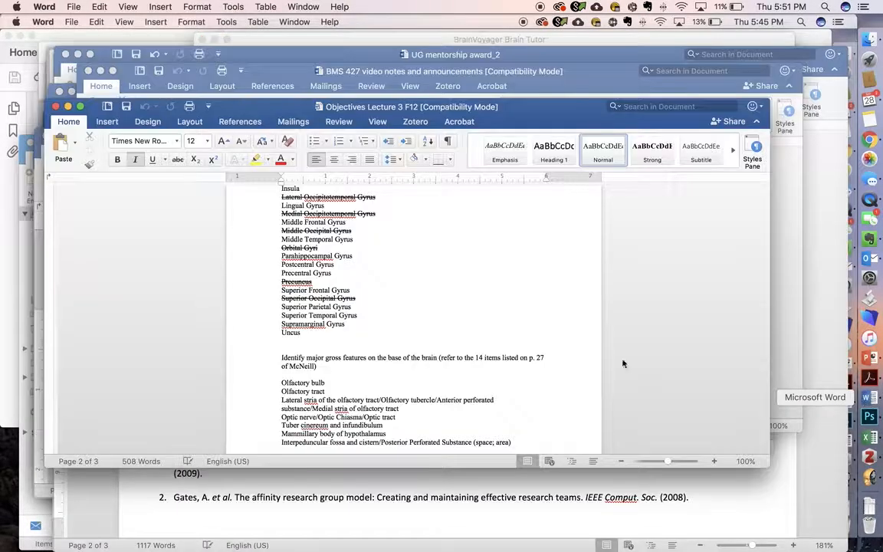
pyautogui.scroll(-3)
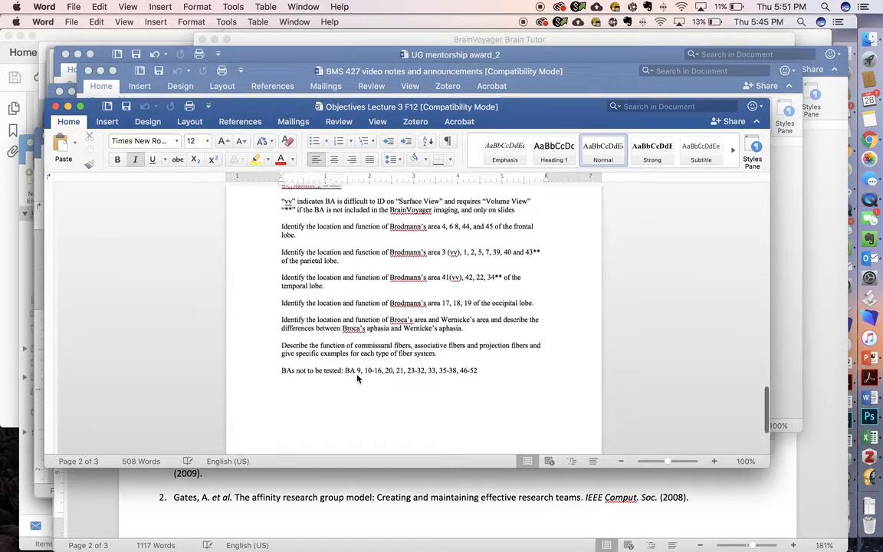
pyautogui.scroll(3)
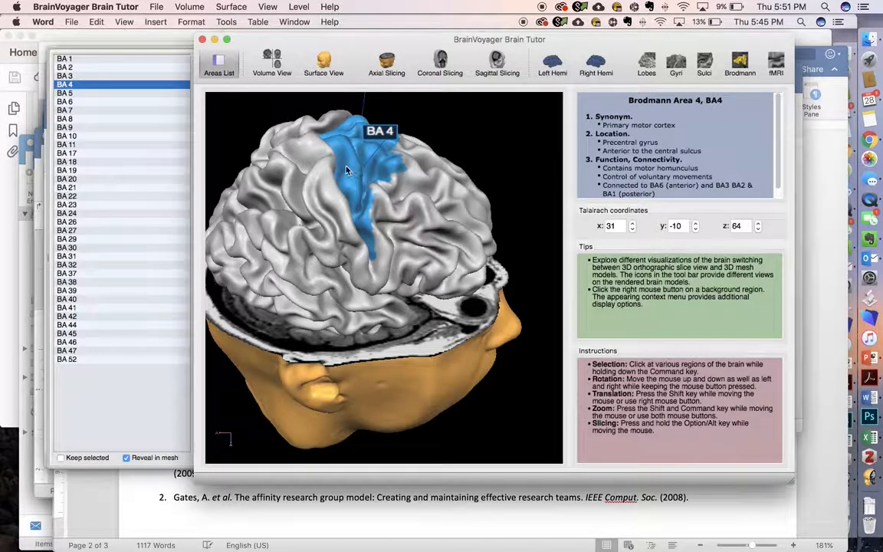
pyautogui.moveTo(417, 214)
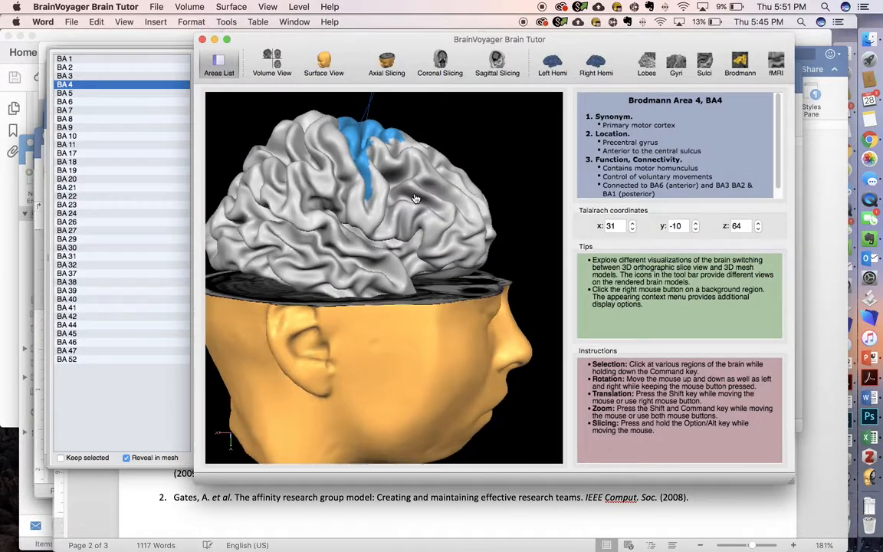
# Orbit the brain to inspect area 4 from behind, the other side and front.
pyautogui.moveTo(414, 199); pyautogui.dragTo(391, 201)
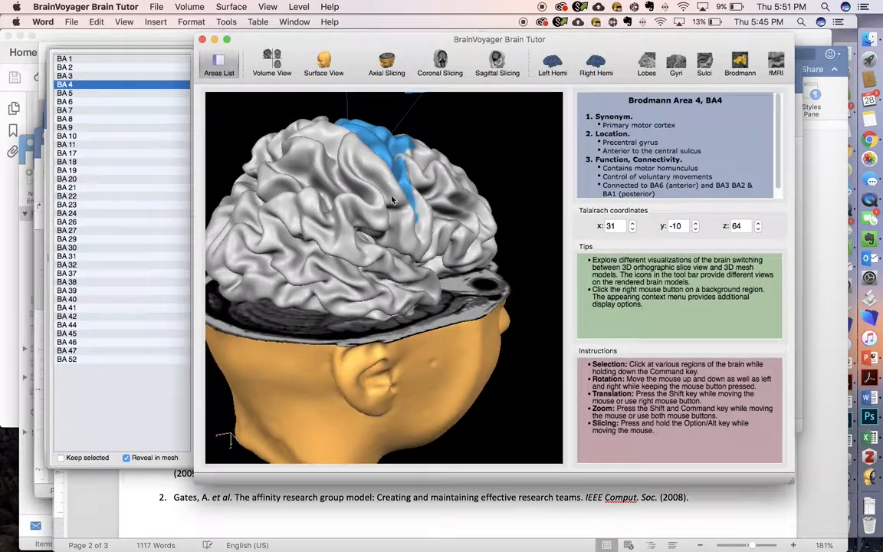
pyautogui.moveTo(391, 199); pyautogui.dragTo(343, 234)
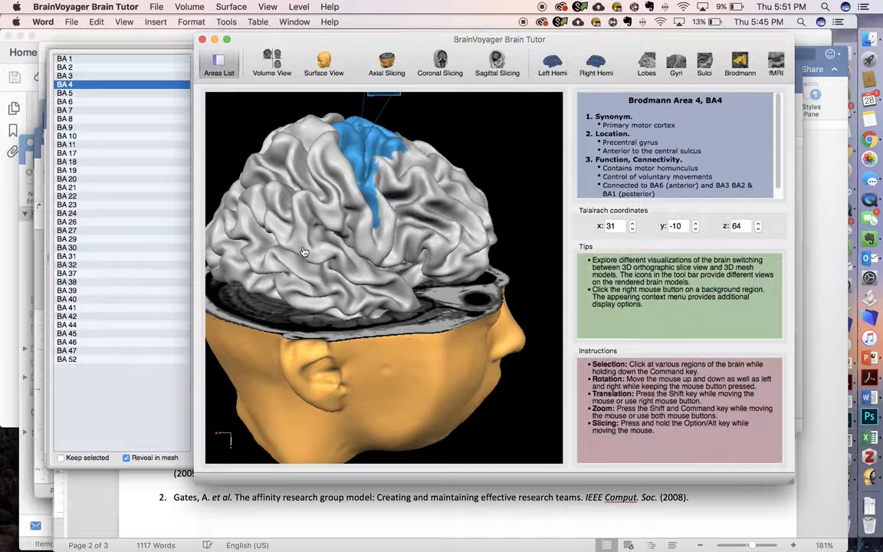
pyautogui.moveTo(304, 252); pyautogui.dragTo(291, 244)
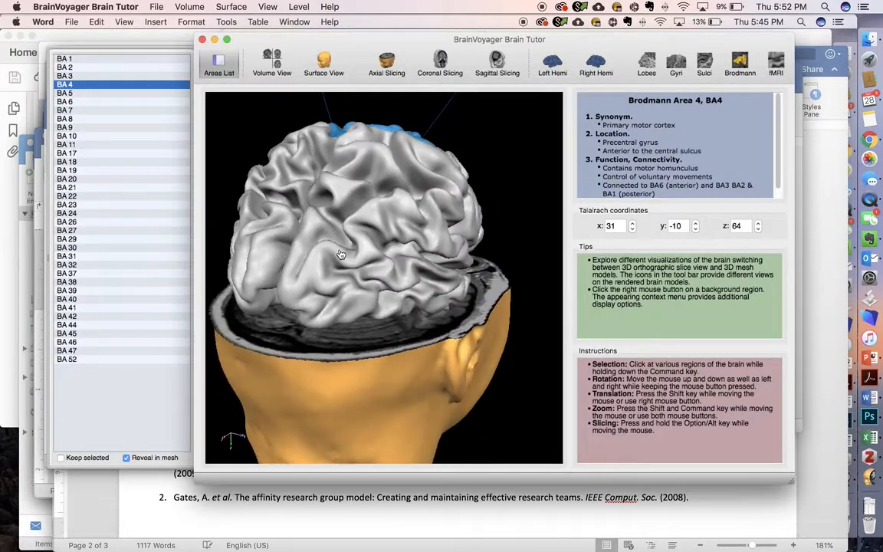
pyautogui.moveTo(342, 254); pyautogui.dragTo(307, 251)
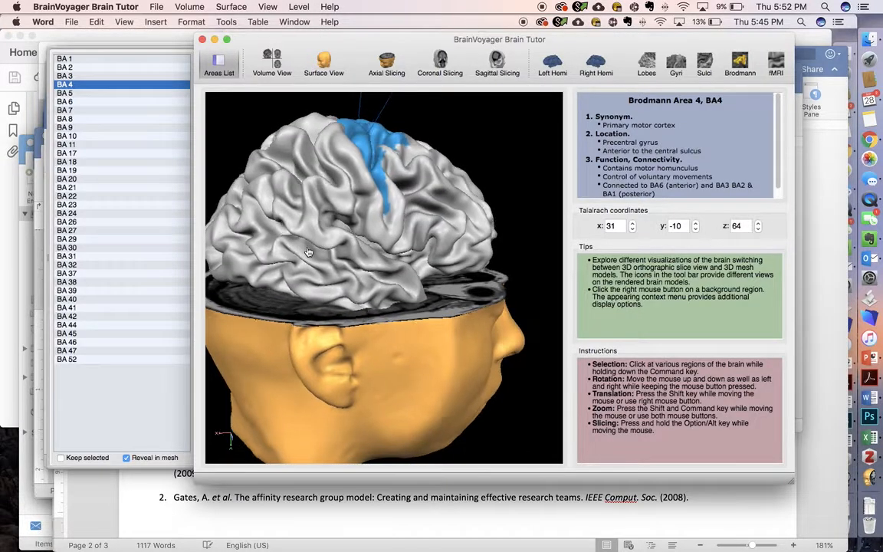
pyautogui.moveTo(309, 251); pyautogui.dragTo(341, 252)
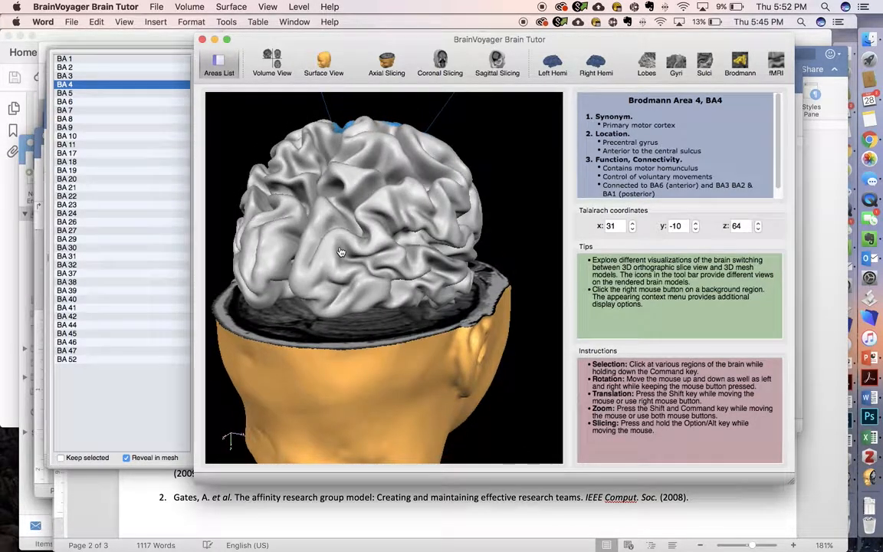
pyautogui.moveTo(341, 252); pyautogui.dragTo(387, 250)
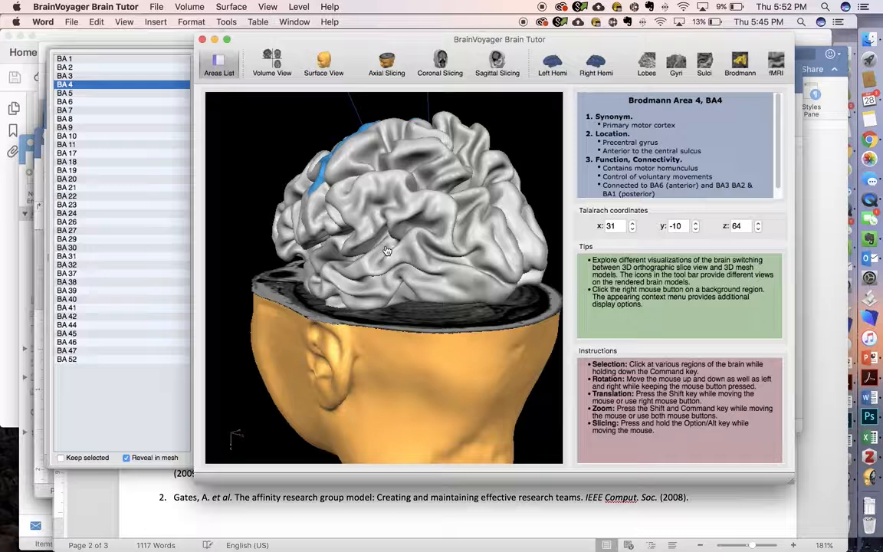
pyautogui.moveTo(387, 251); pyautogui.dragTo(296, 238)
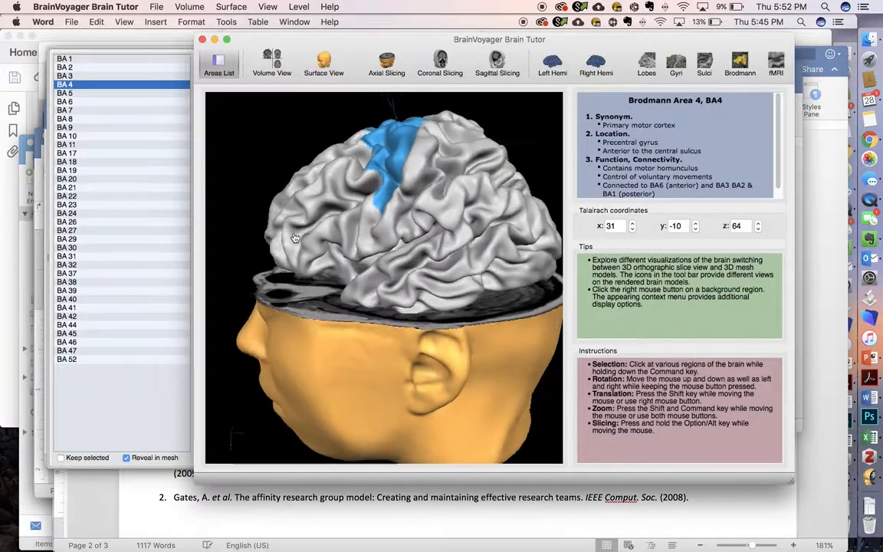
pyautogui.moveTo(295, 238); pyautogui.dragTo(345, 240)
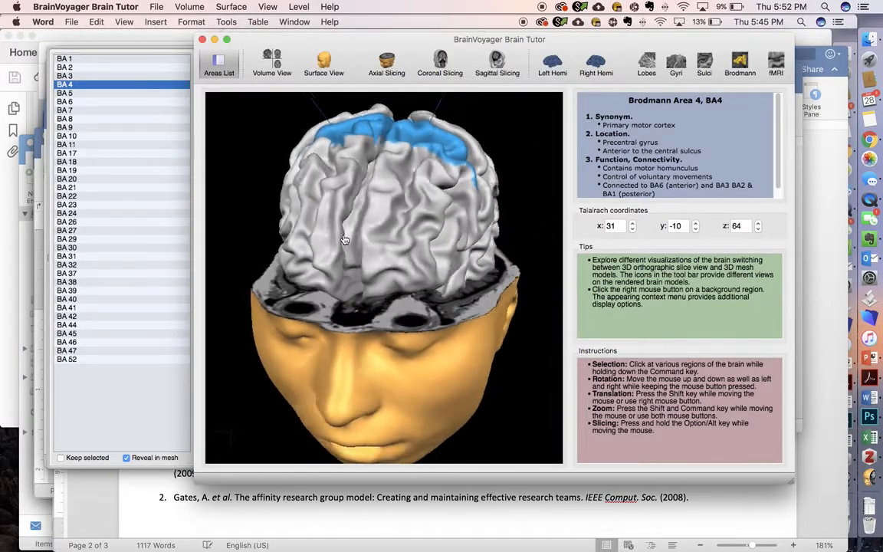
pyautogui.moveTo(345, 240); pyautogui.dragTo(343, 243)
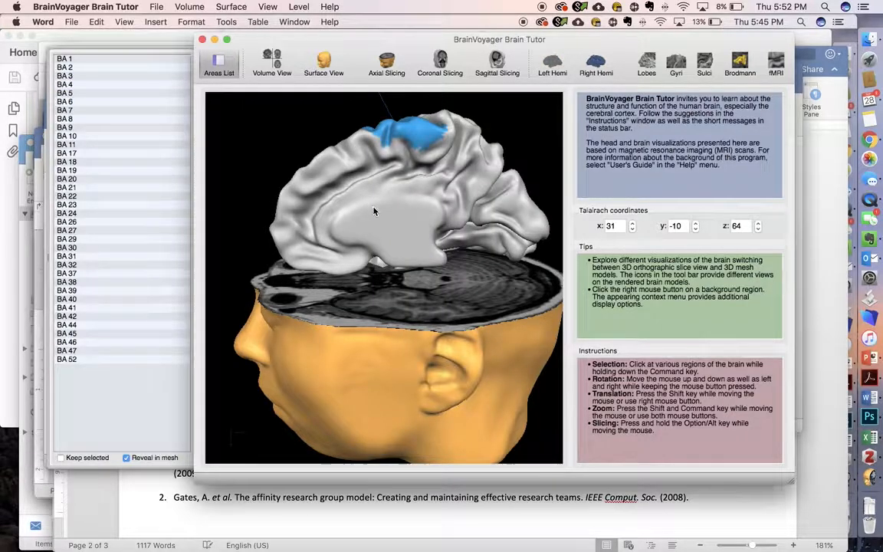
pyautogui.moveTo(401, 175)
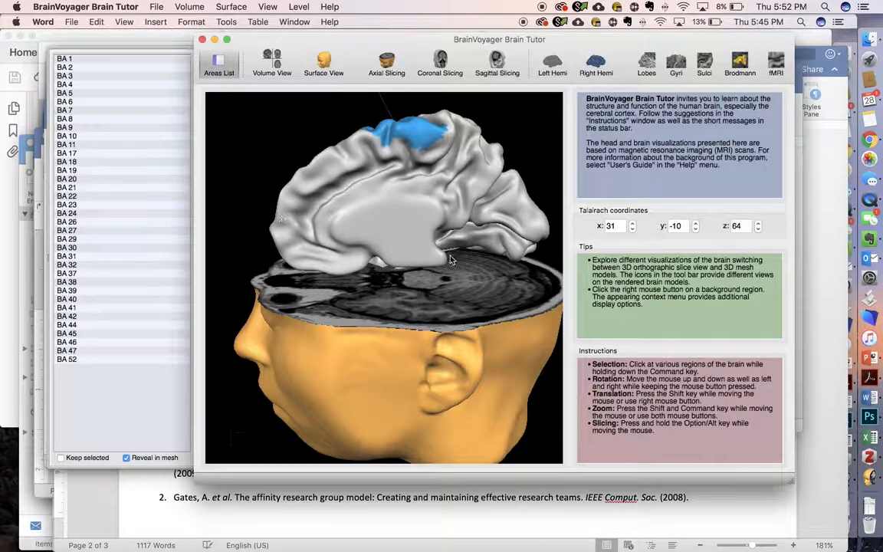
pyautogui.moveTo(313, 132)
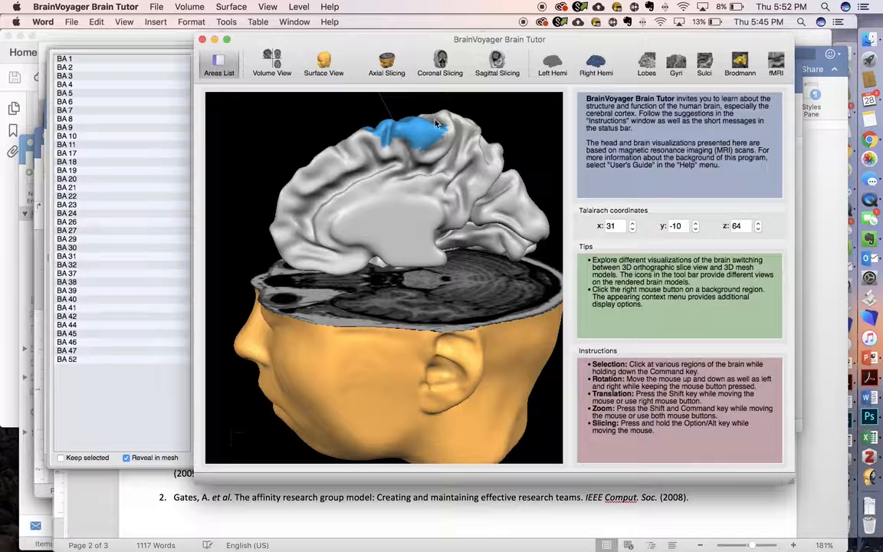
pyautogui.moveTo(469, 233)
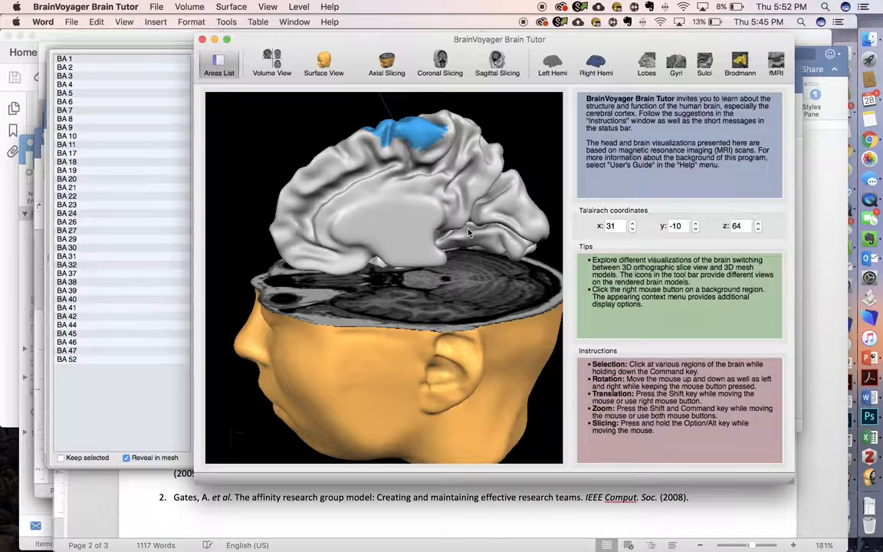
pyautogui.moveTo(278, 197)
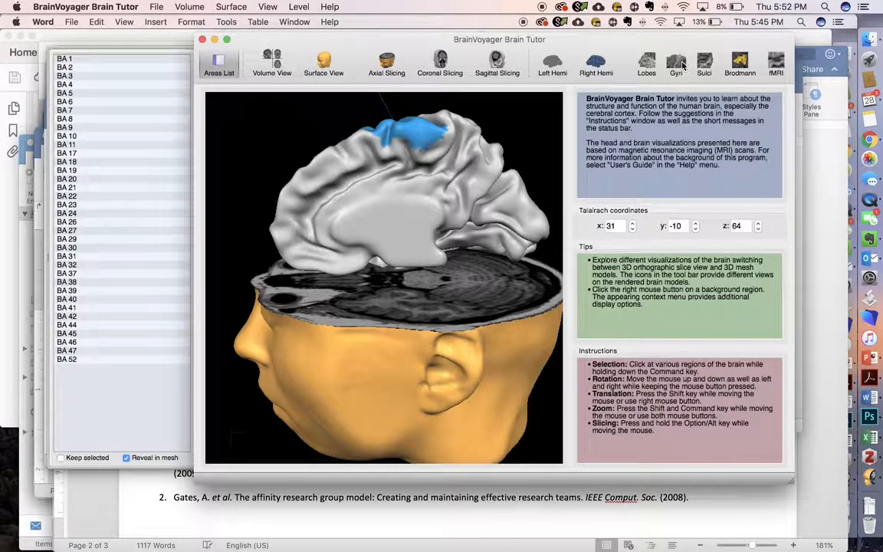
# Switch the area list to gyrus names.
pyautogui.click(676, 63)
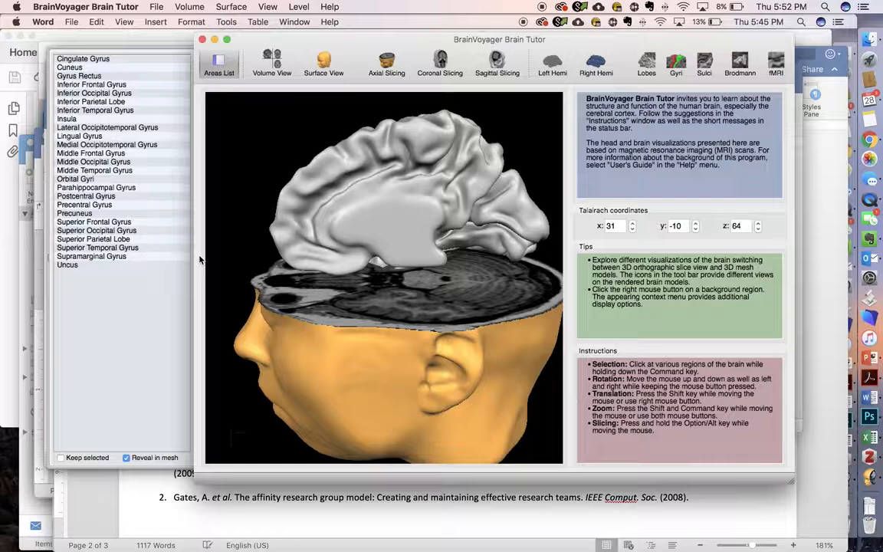
pyautogui.moveTo(82, 299)
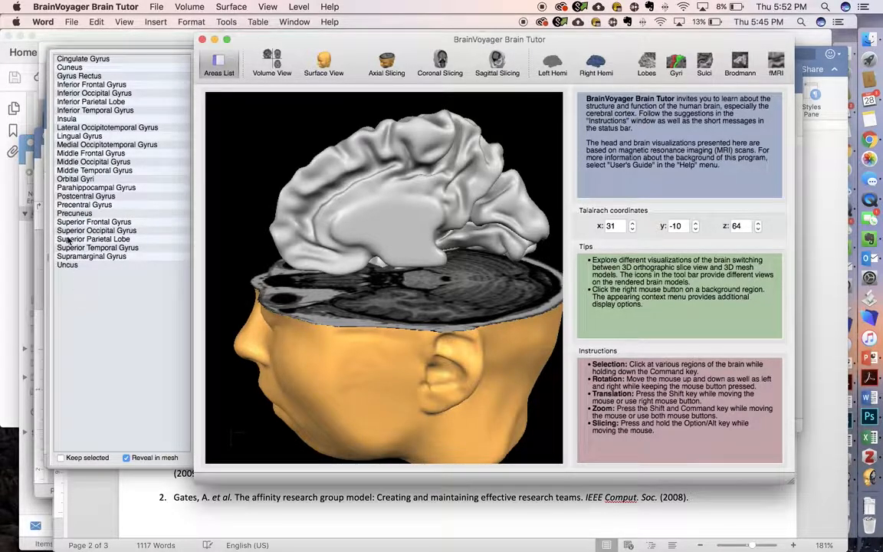
# Highlight the precuneus, tilt to a flatter medial view, then return to Brodmann areas.
pyautogui.click(75, 214)
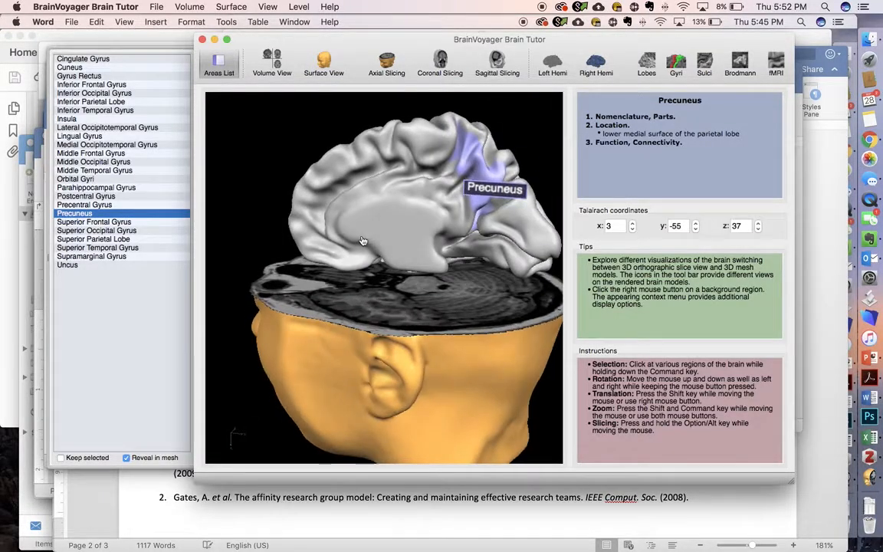
pyautogui.moveTo(364, 242); pyautogui.dragTo(407, 226)
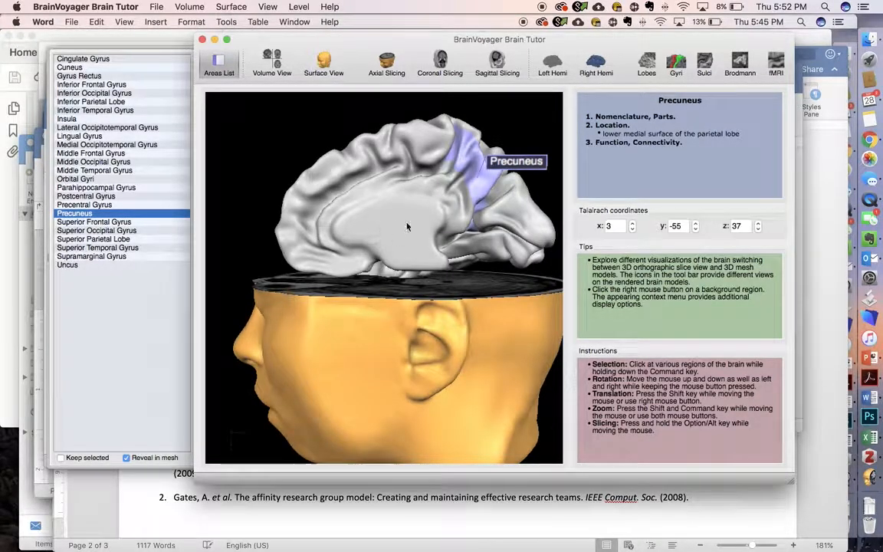
pyautogui.moveTo(453, 180)
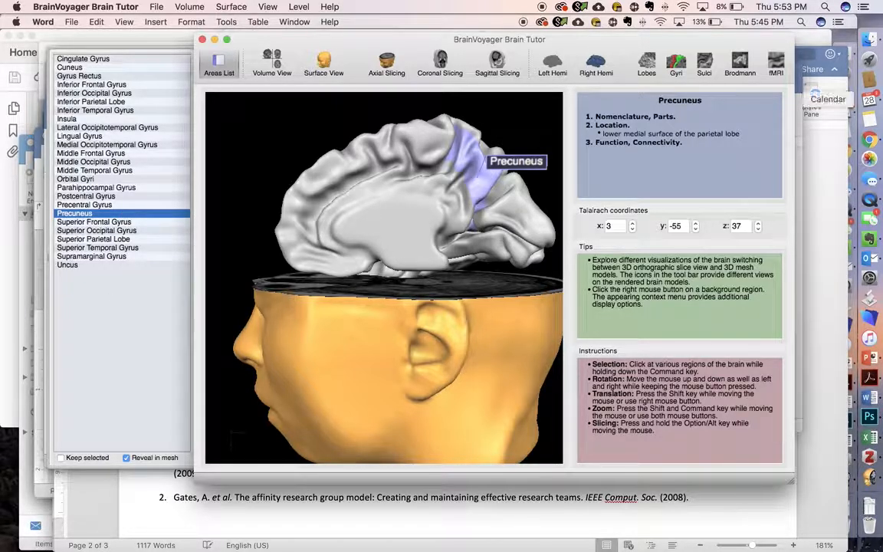
pyautogui.click(740, 63)
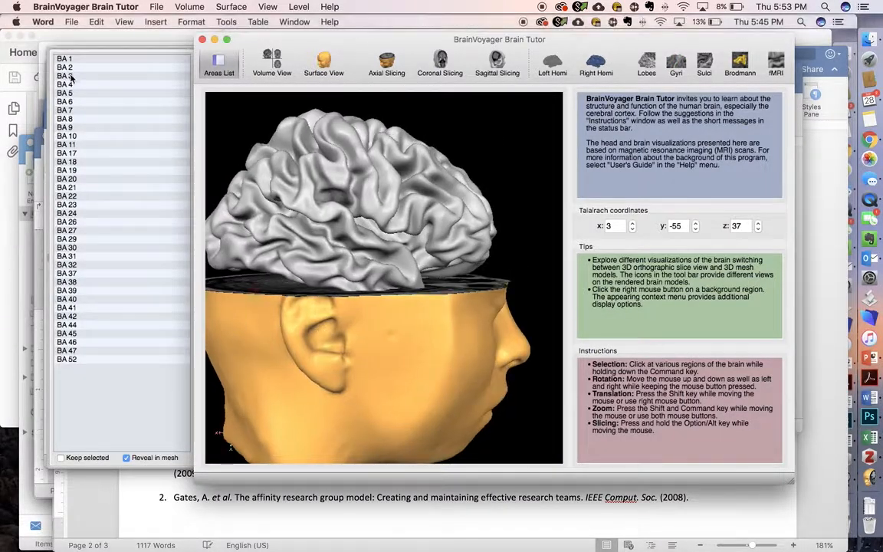
# Select BA 4 to highlight the primary motor cortex on the whole brain.
pyautogui.click(65, 84)
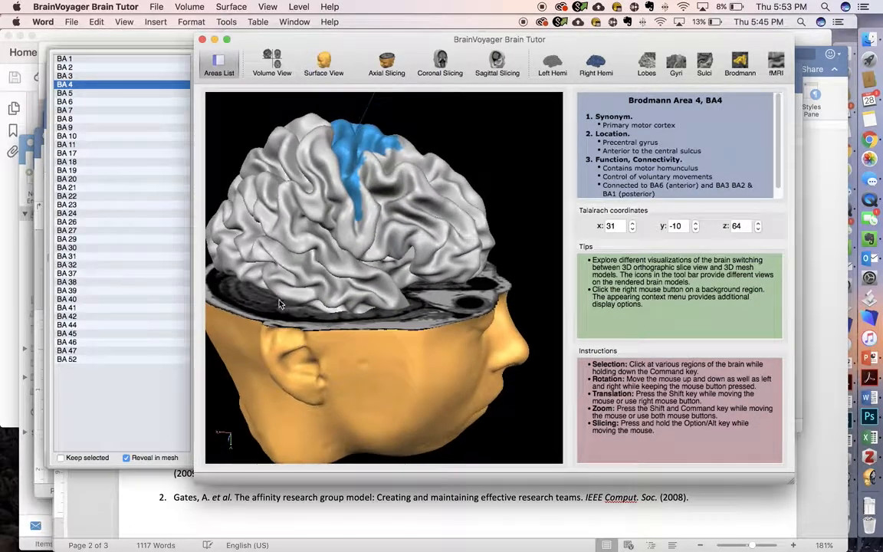
pyautogui.moveTo(346, 187)
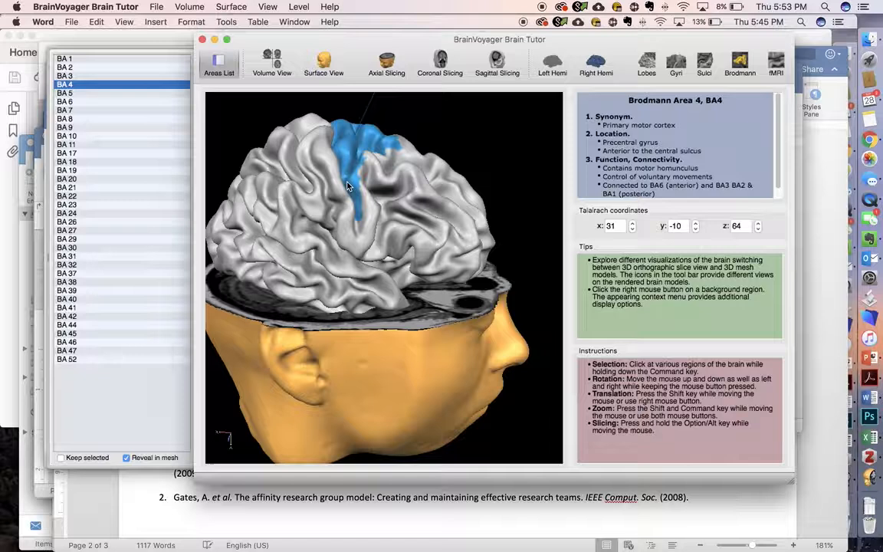